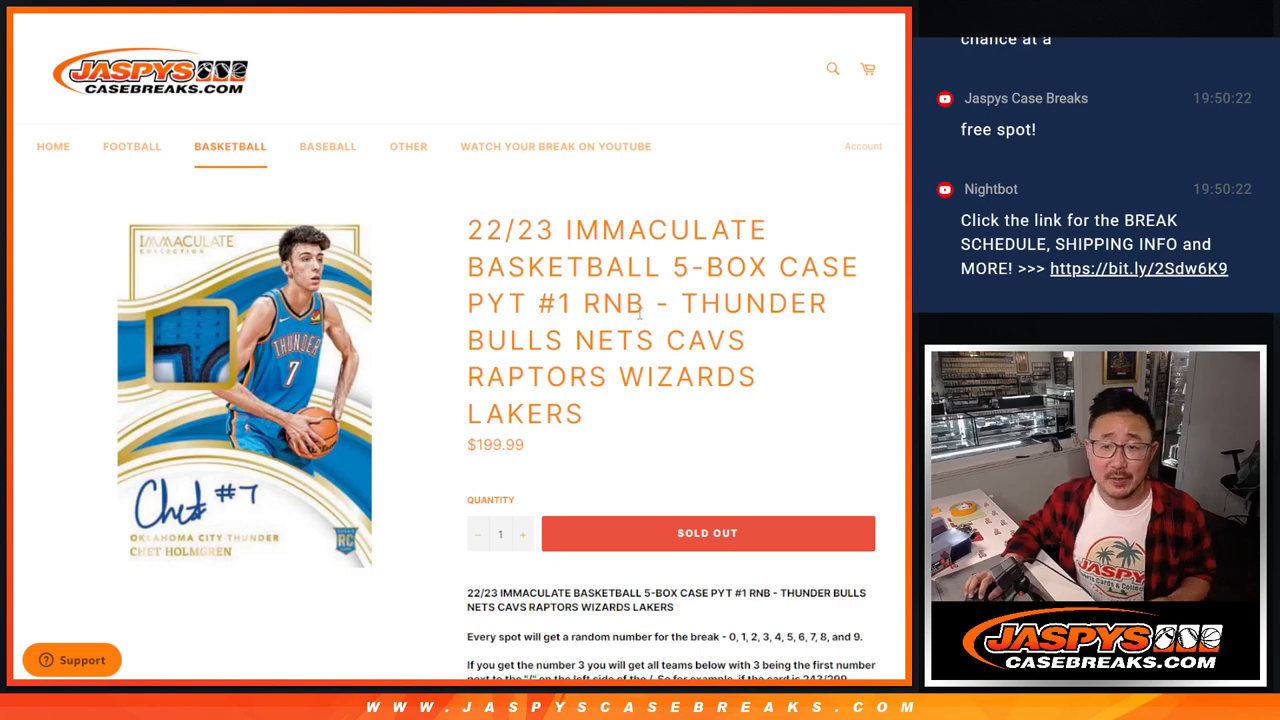
Randomize the ten participant names into a shuffled order for the fifth time.
{"action": "left_click_drag", "start_coordinate": [468, 228], "coordinate": [624, 304]}
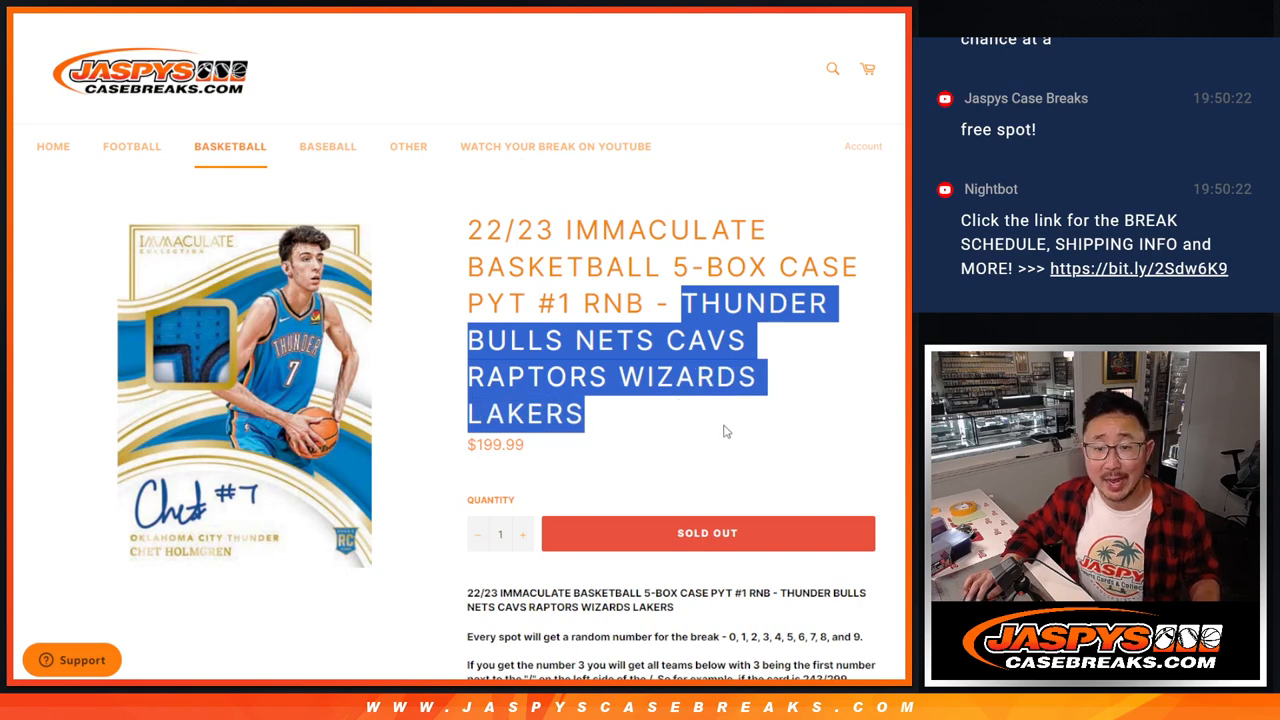
{"action": "scroll", "scroll_direction": "down", "scroll_amount": 3}
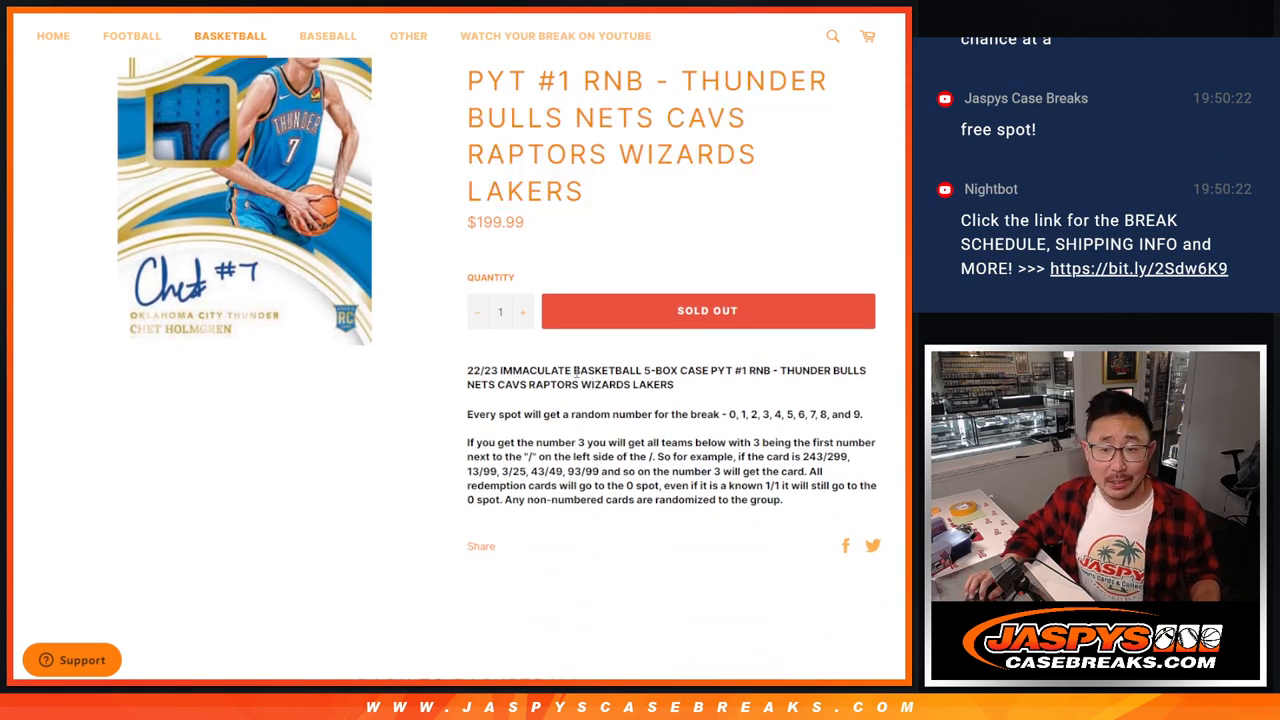
{"action": "left_click_drag", "start_coordinate": [468, 414], "coordinate": [784, 500]}
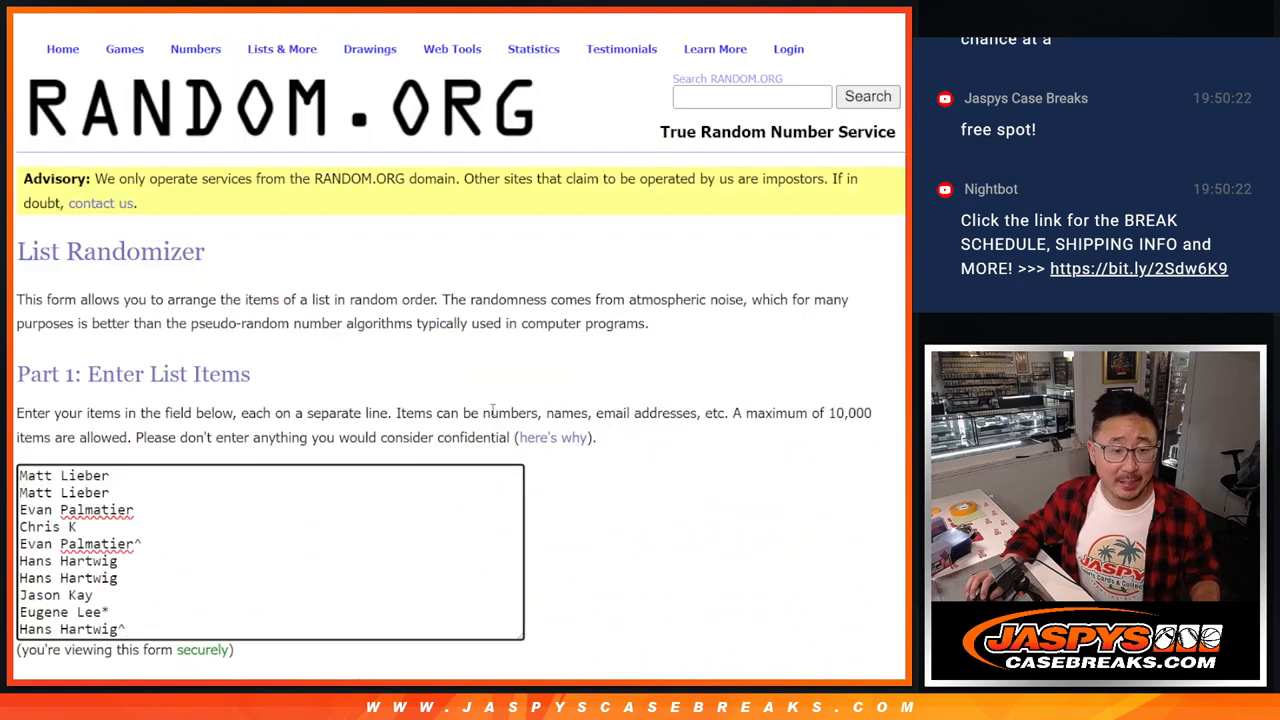
{"action": "scroll", "scroll_direction": "down", "scroll_amount": 3}
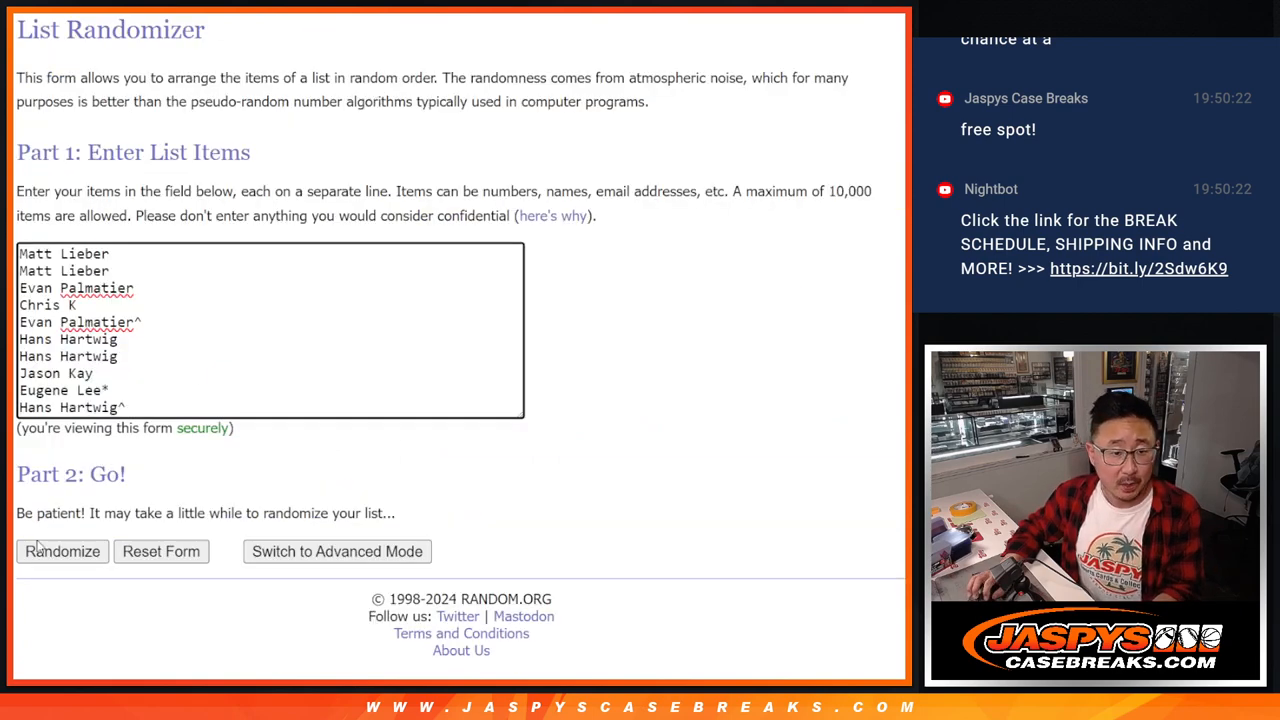
{"action": "left_click", "coordinate": [62, 552]}
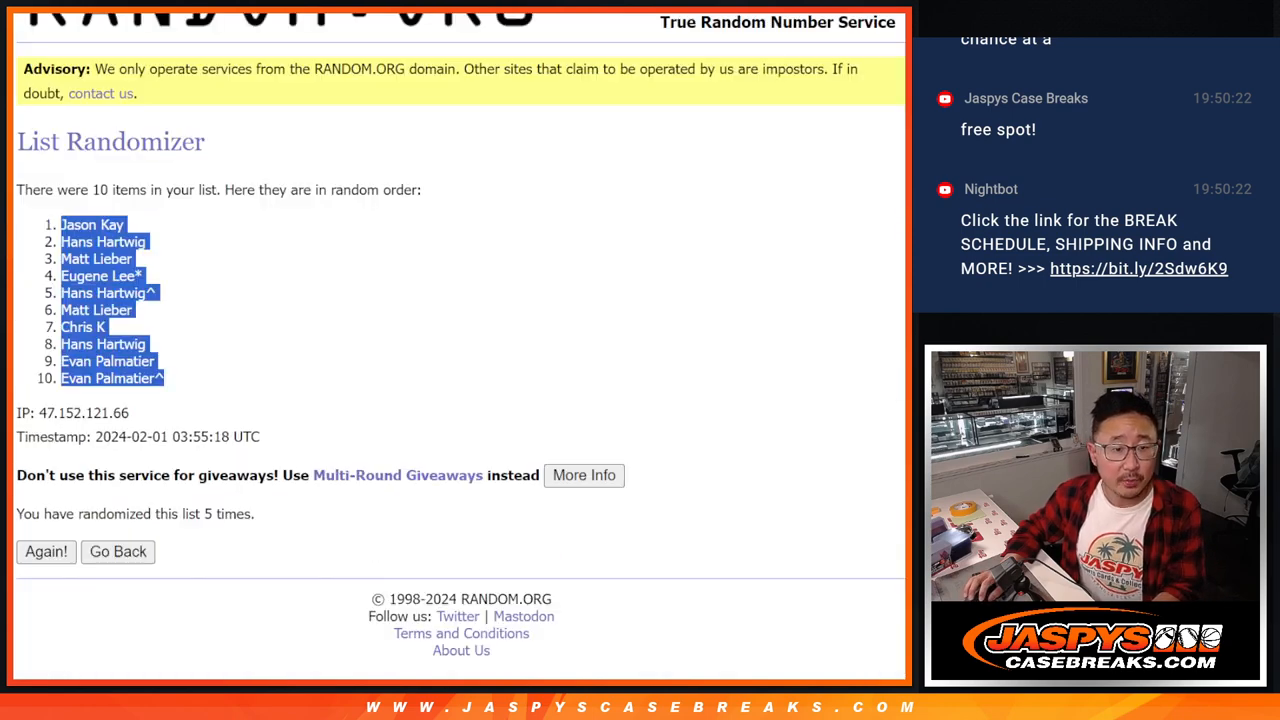
Return to the entry form and randomize the numbers 0 through 9.
{"action": "left_click", "coordinate": [116, 552]}
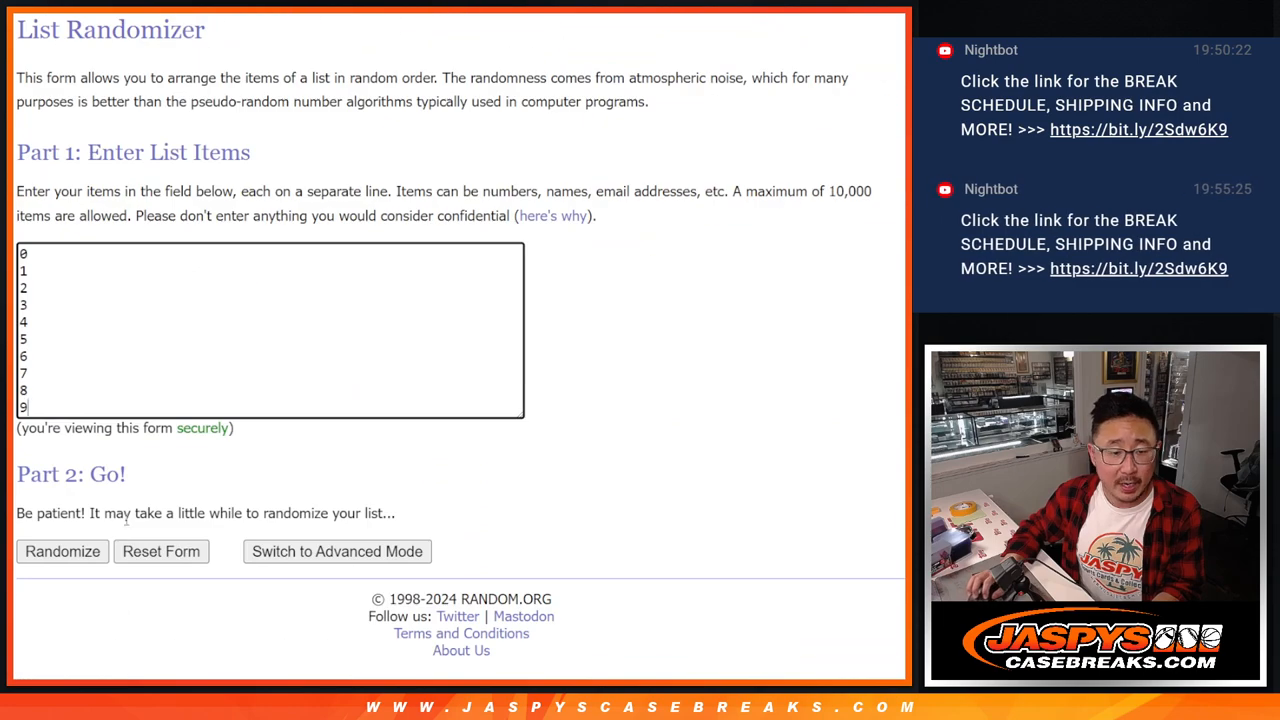
{"action": "left_click", "coordinate": [62, 552]}
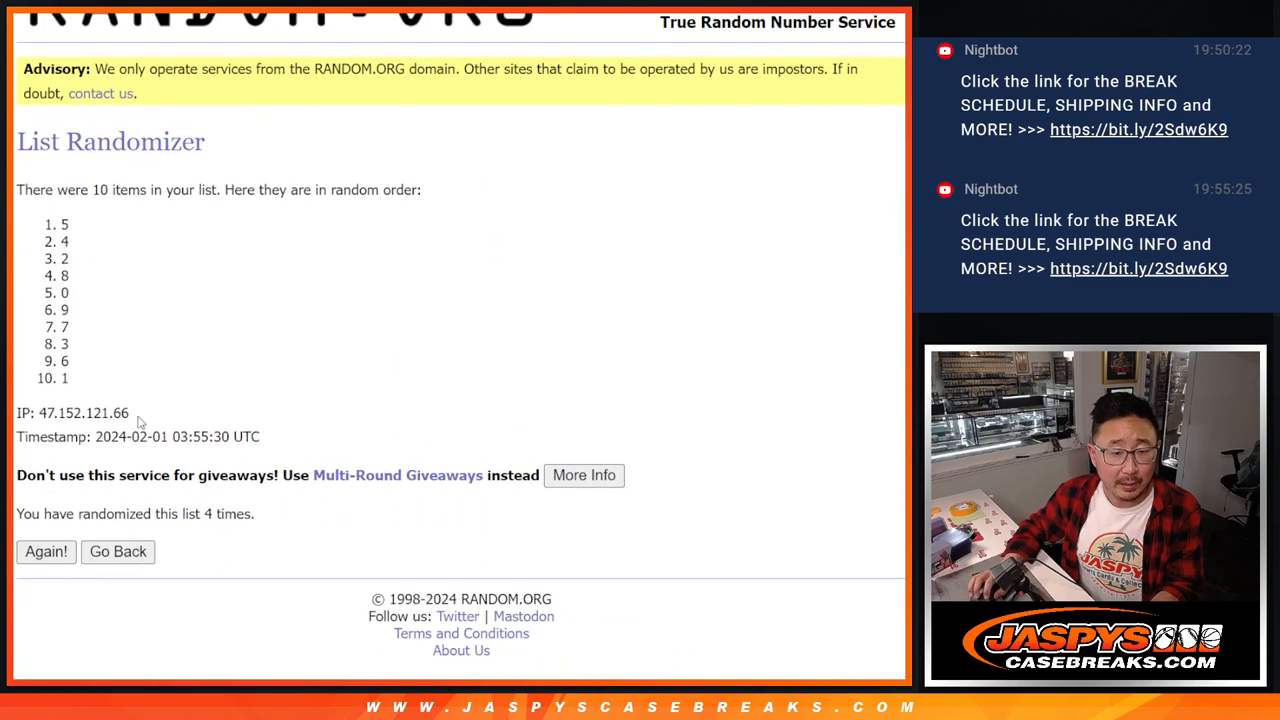
{"action": "left_click", "coordinate": [46, 552]}
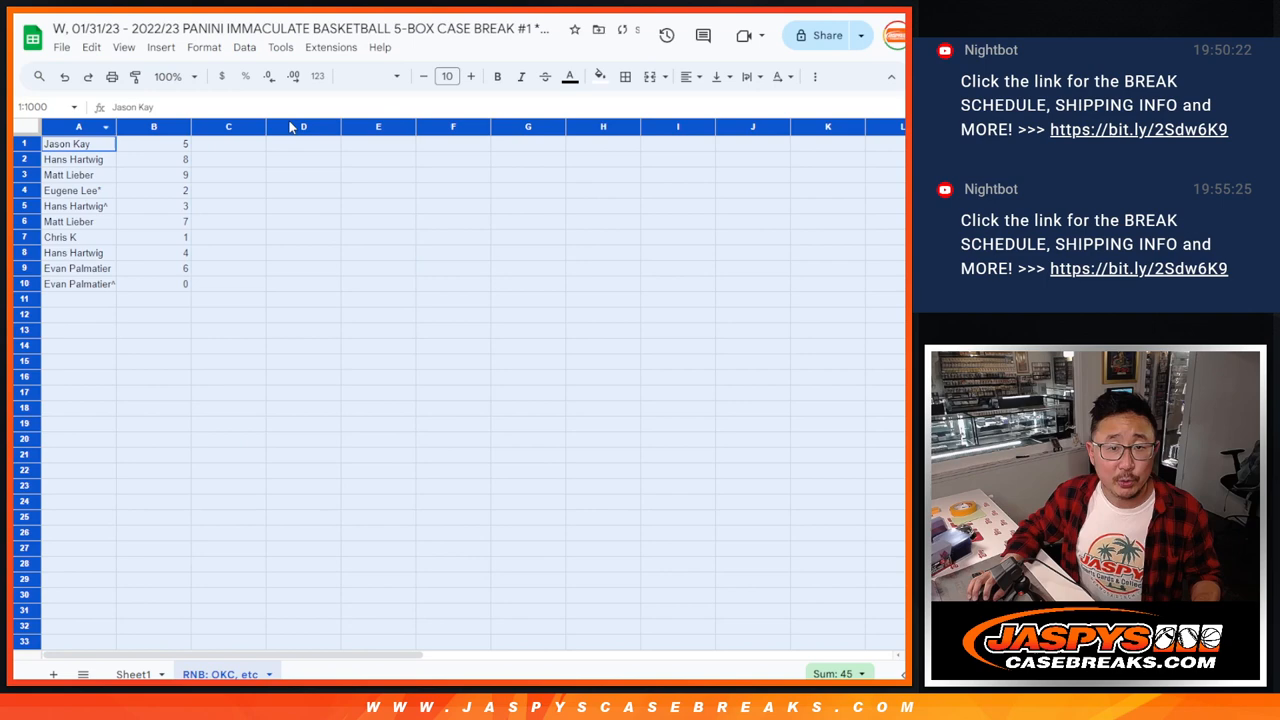
{"action": "left_click", "coordinate": [446, 76]}
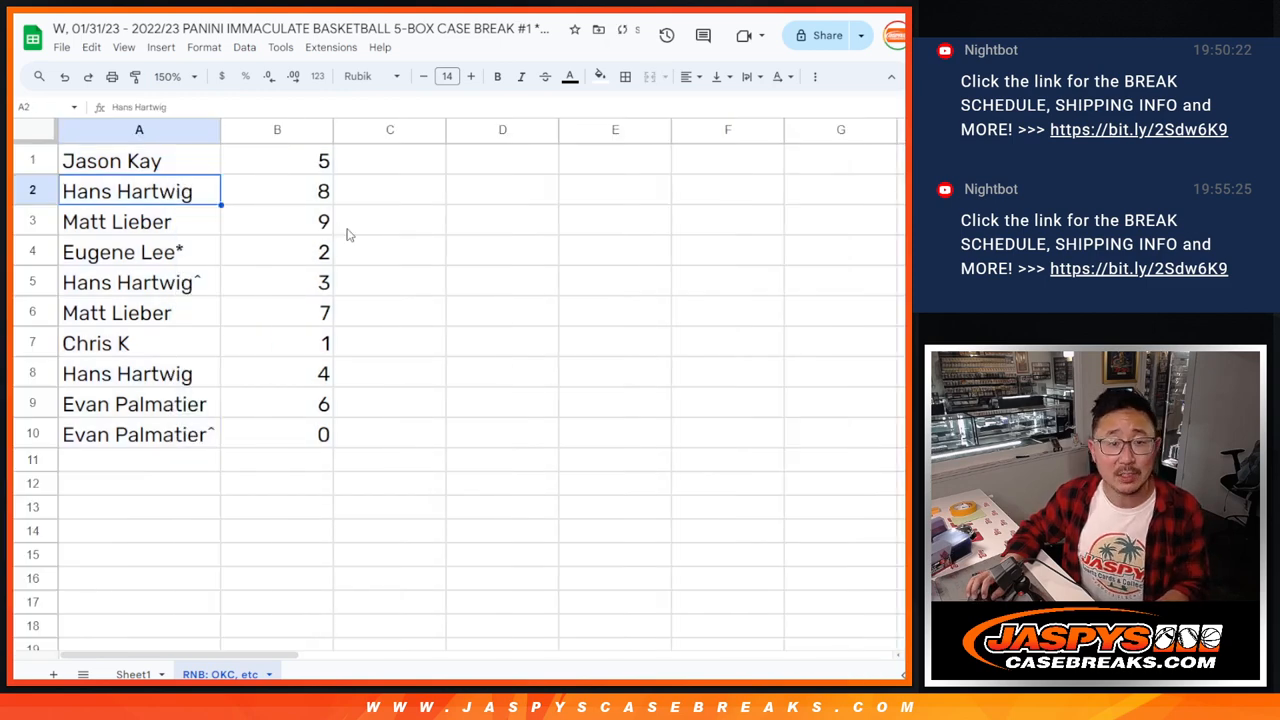
{"action": "left_click", "coordinate": [128, 282]}
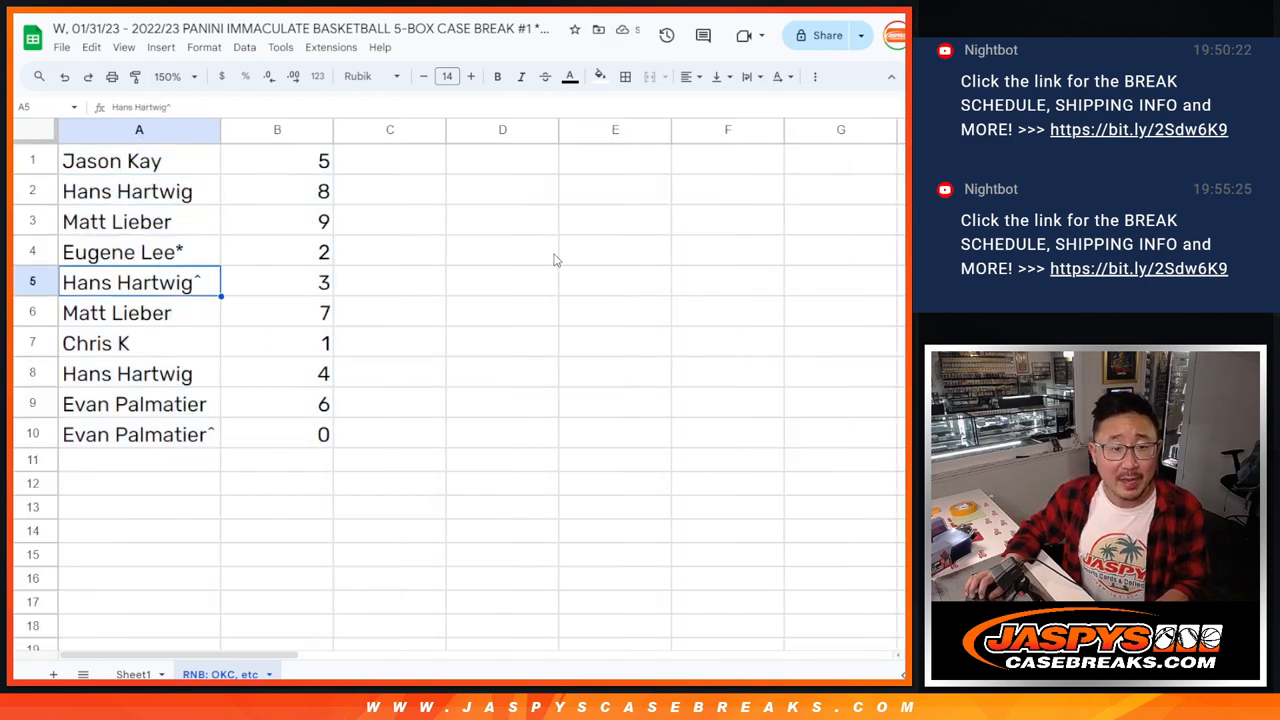
{"action": "left_click", "coordinate": [140, 312]}
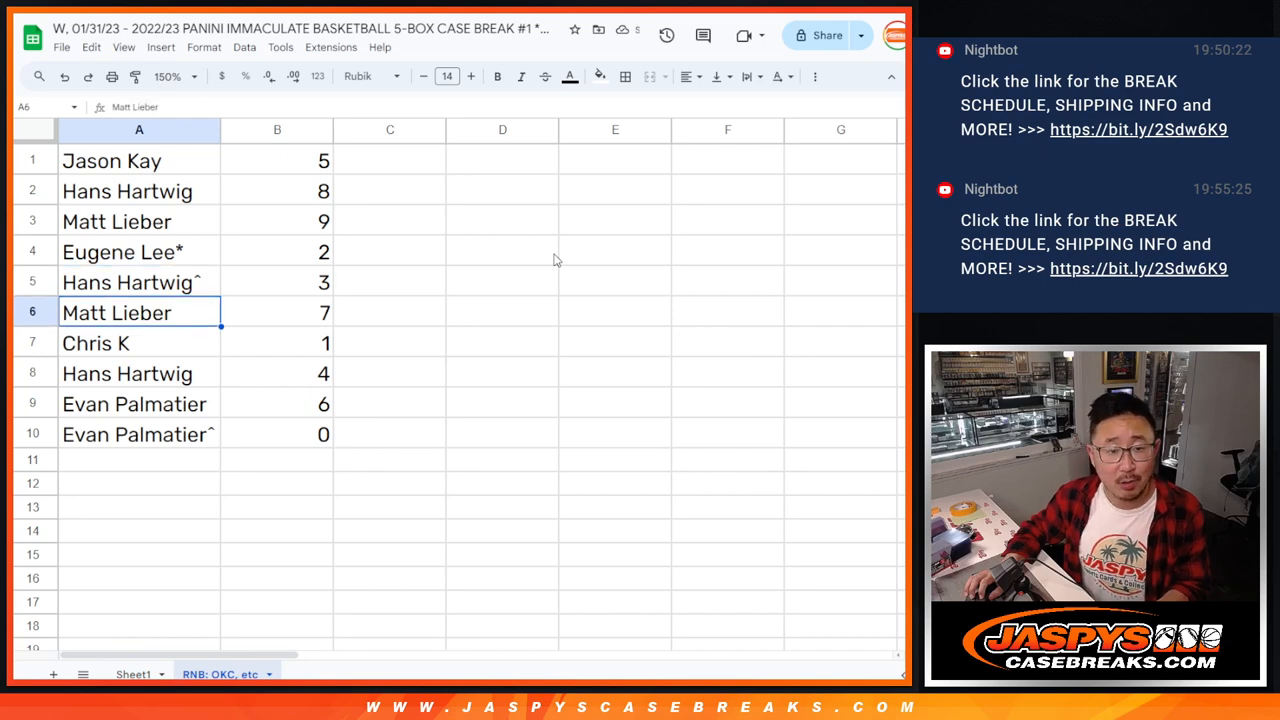
{"action": "left_click", "coordinate": [140, 374]}
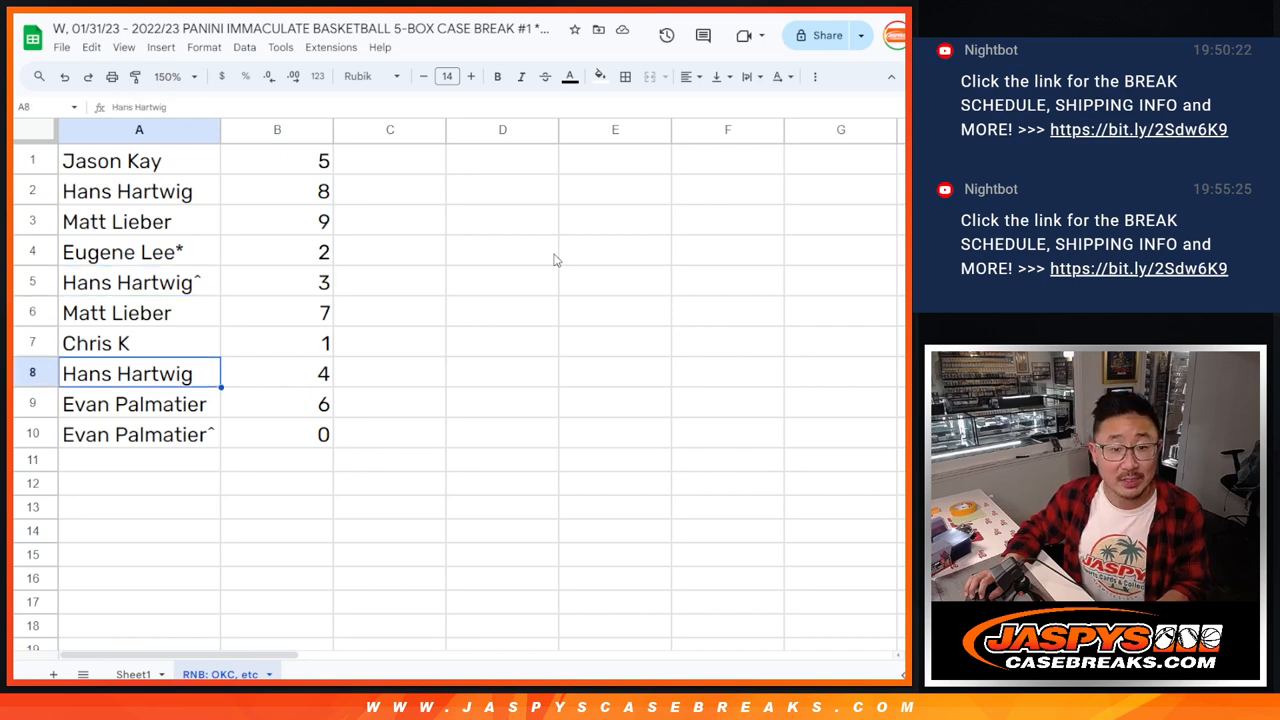
{"action": "left_click", "coordinate": [140, 404]}
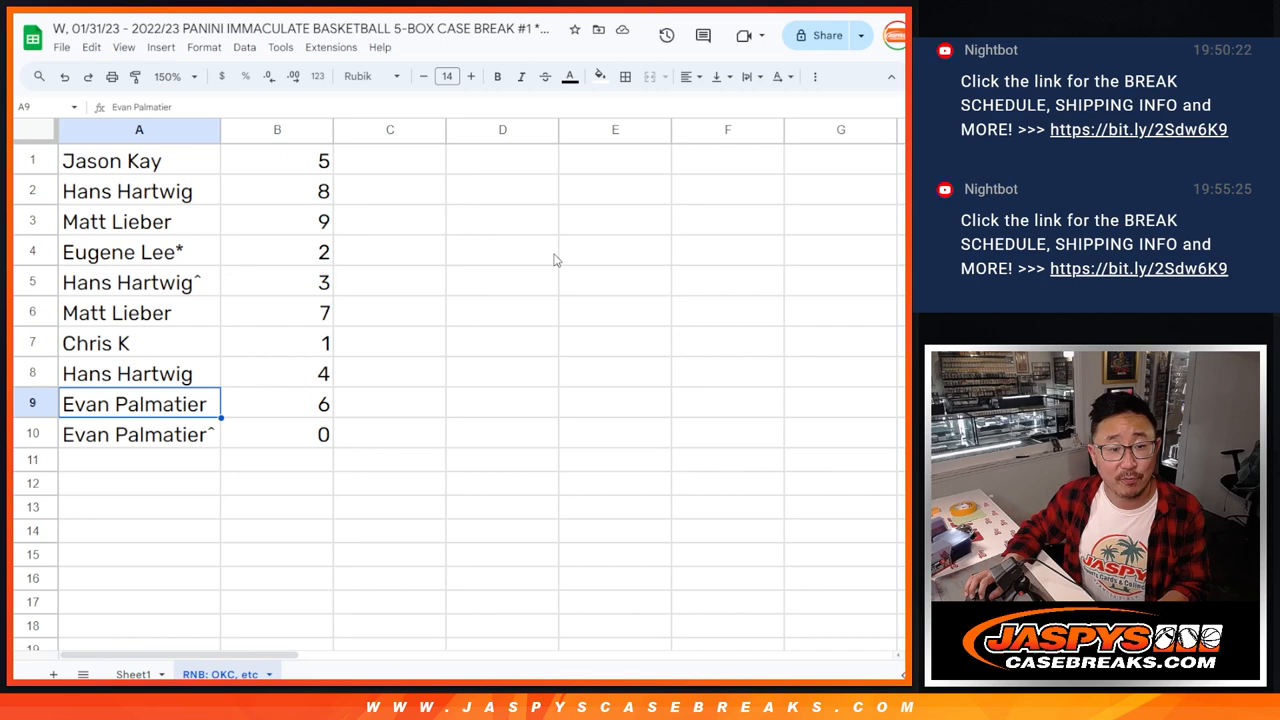
{"action": "left_click", "coordinate": [138, 432]}
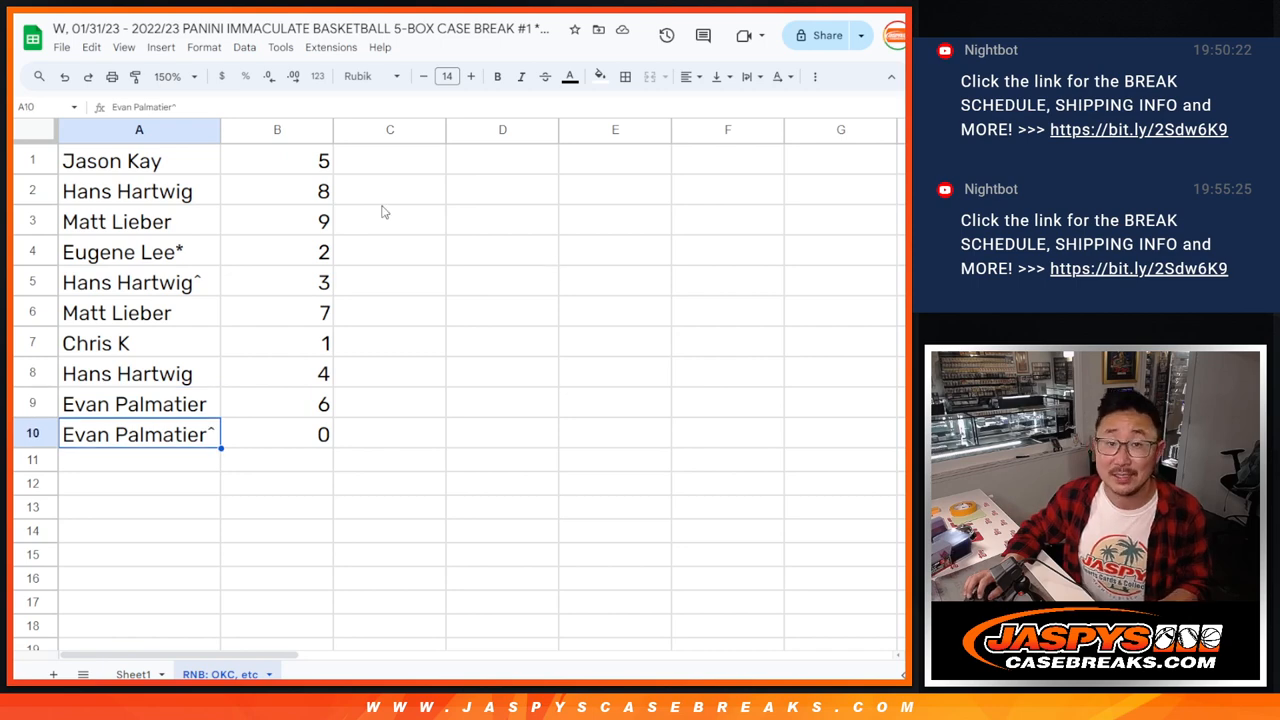
{"action": "right_click", "coordinate": [276, 130]}
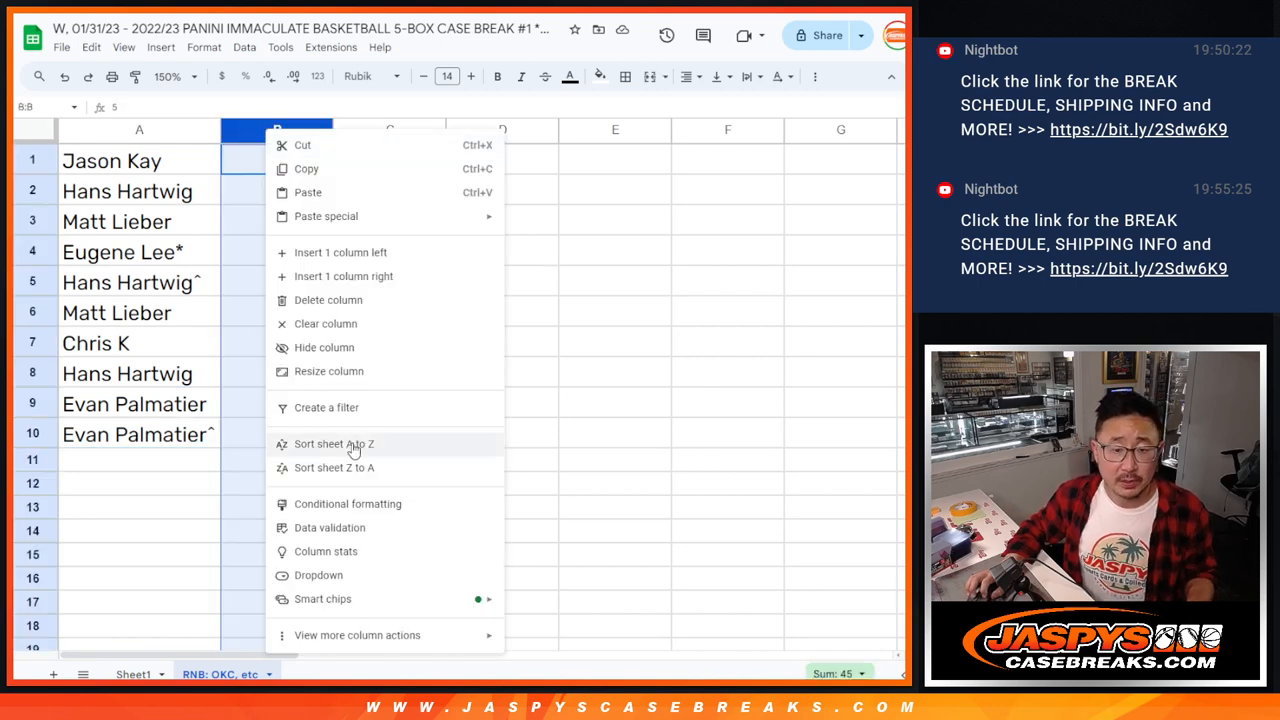
{"action": "left_click", "coordinate": [332, 444]}
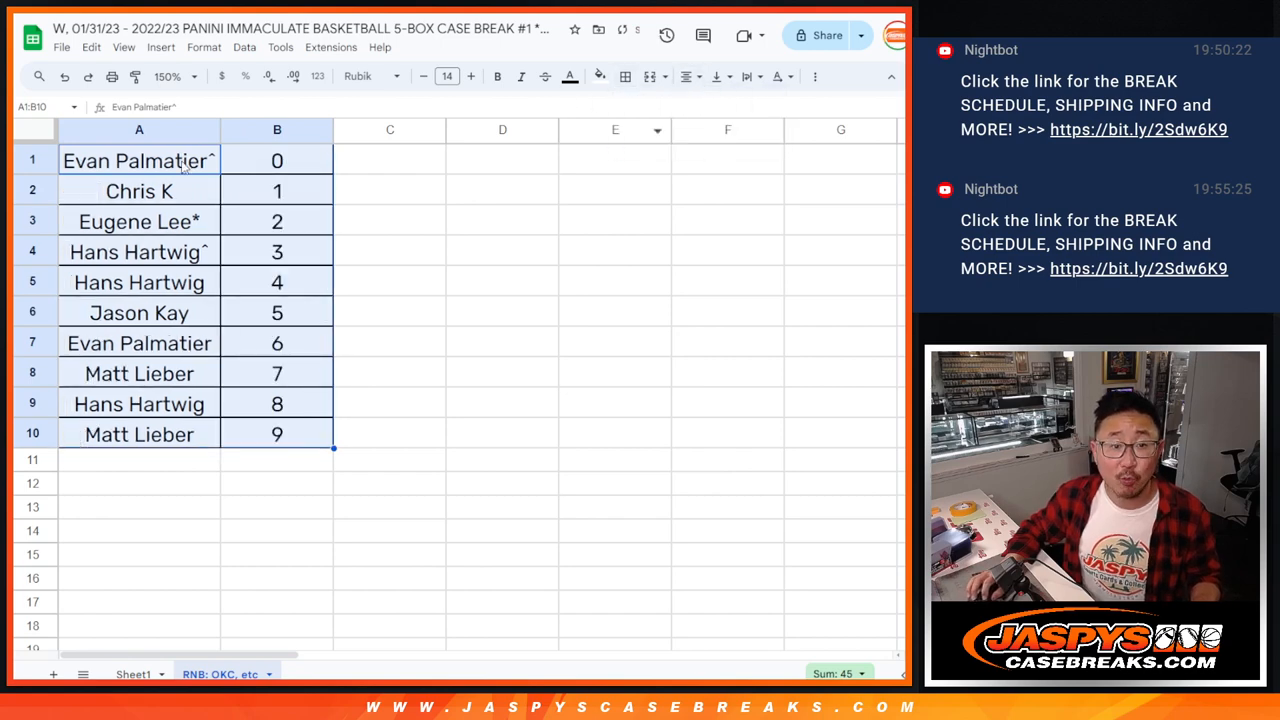
{"action": "left_click", "coordinate": [140, 160]}
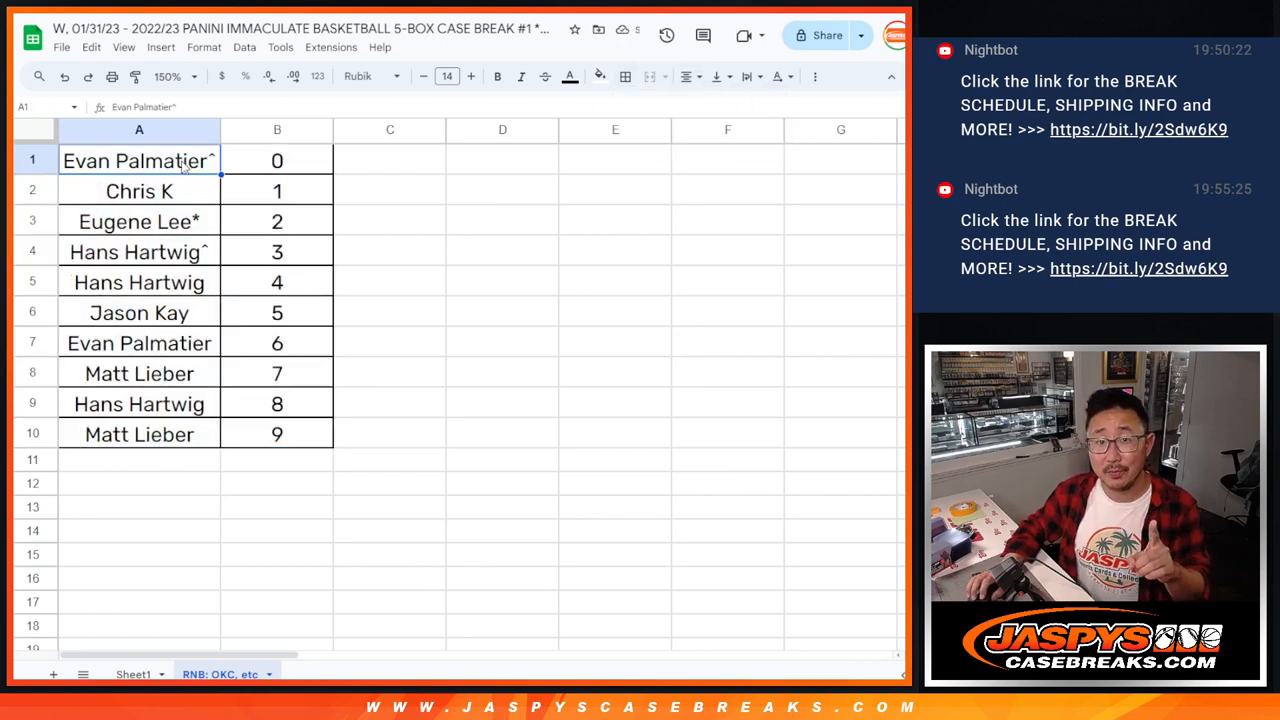